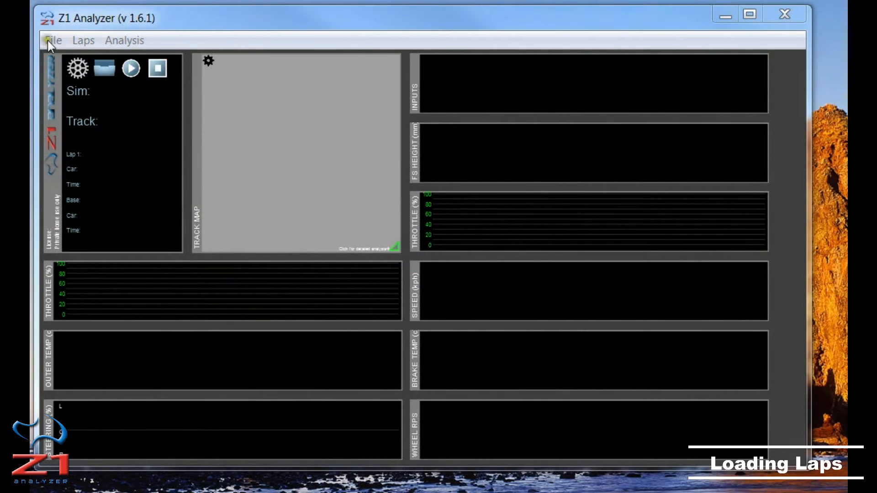
Bring up the Select Lap window from the File menu's Open Lap command
left_click(54, 41)
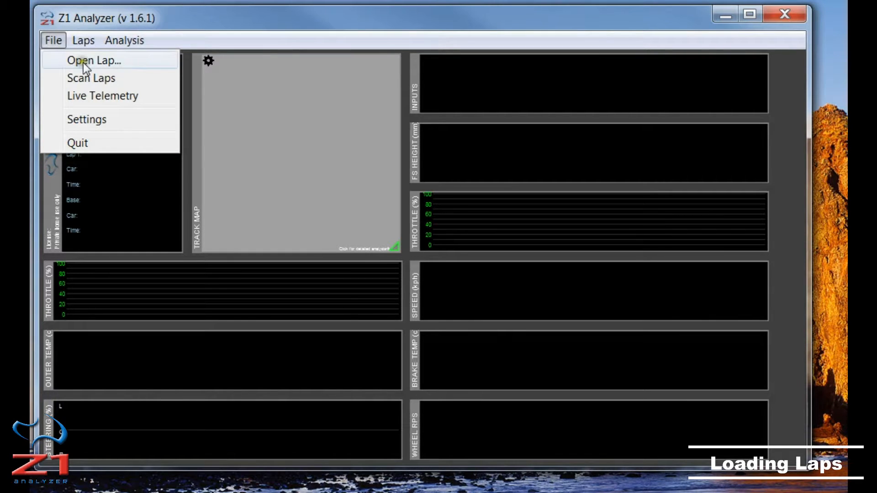
left_click(93, 60)
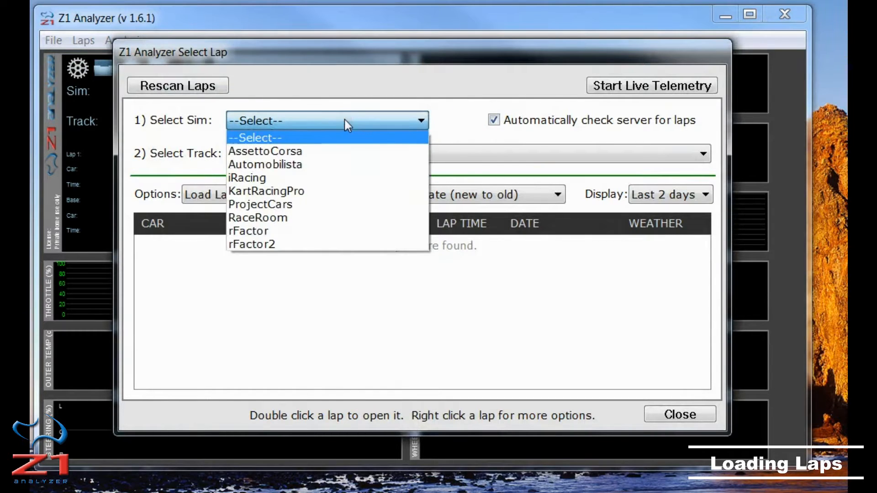
Choose iRacing as the sim and Road America - Full Course as the track
left_click(246, 178)
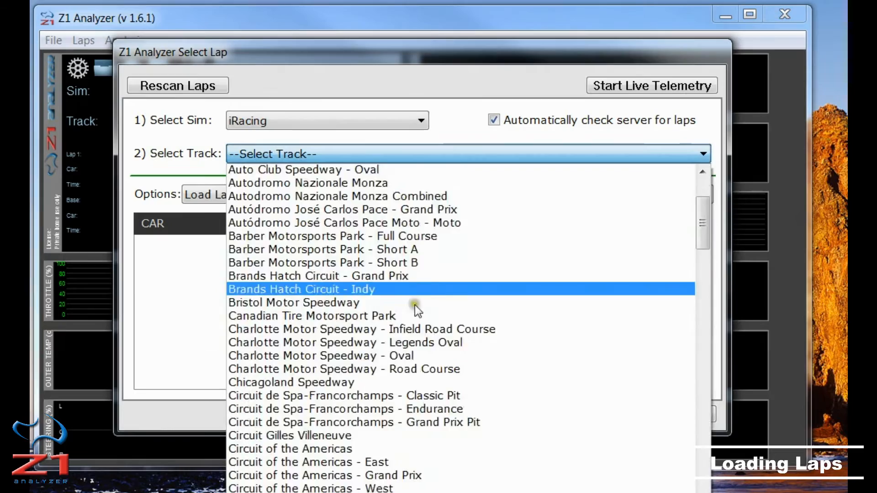
scroll("down", 3)
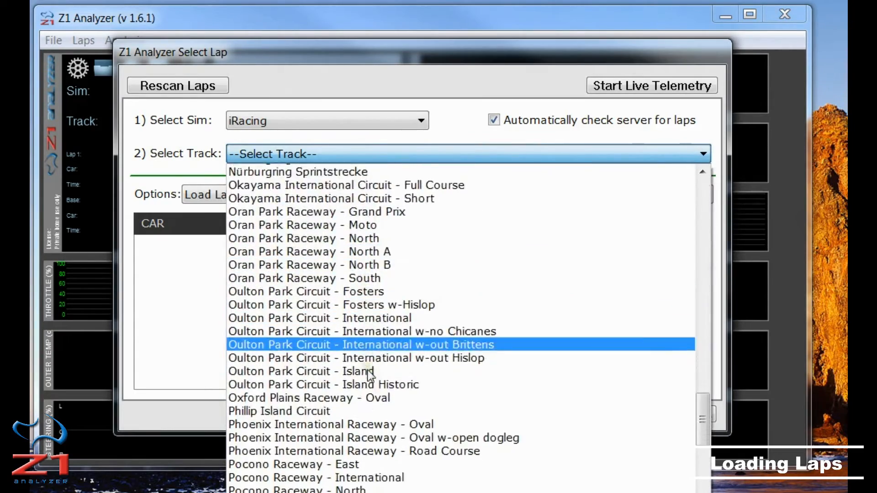
scroll("down", 3)
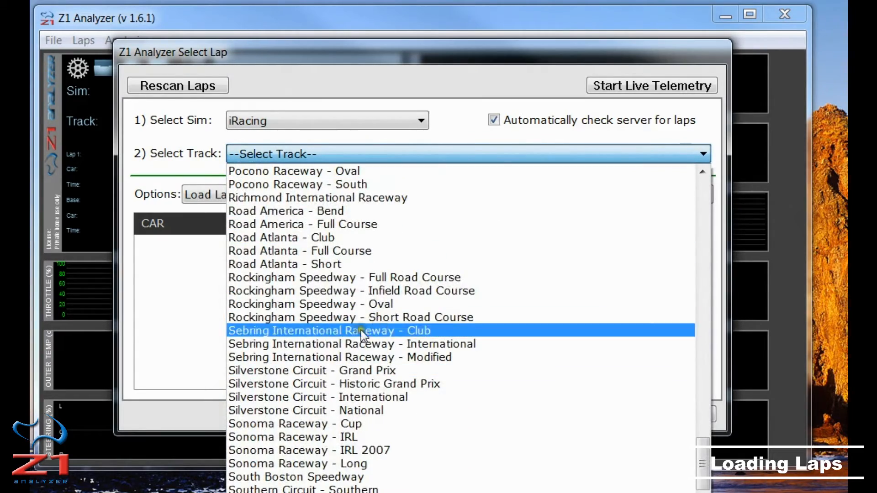
left_click(287, 224)
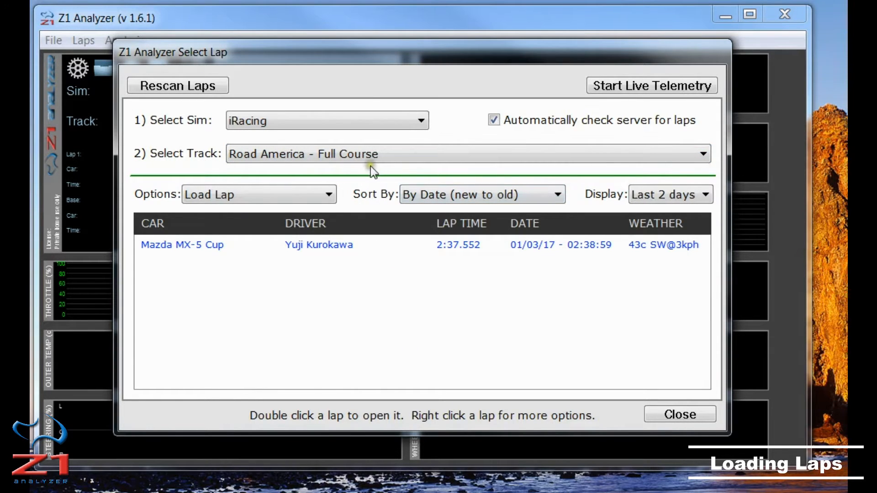
mouse_move(393, 277)
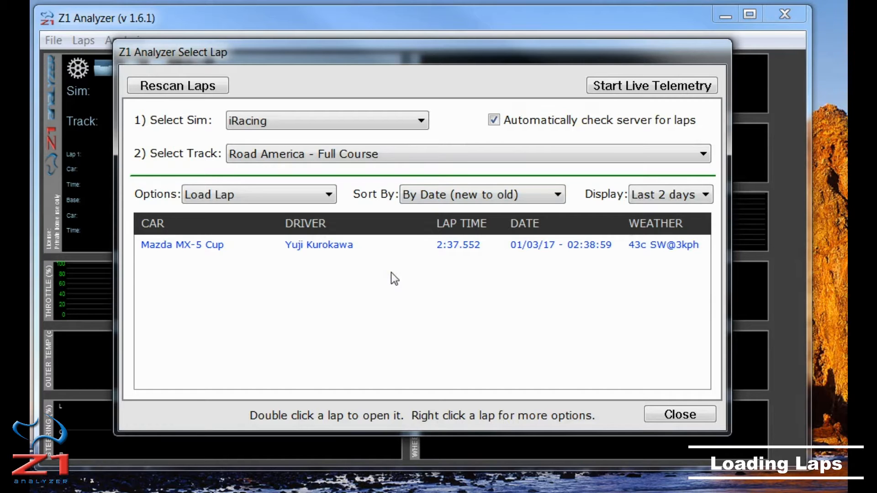
mouse_move(626, 189)
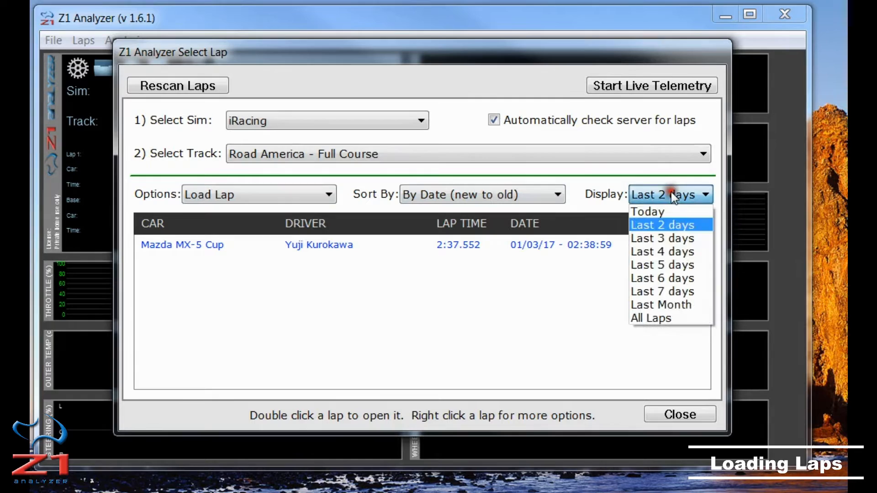
mouse_move(658, 322)
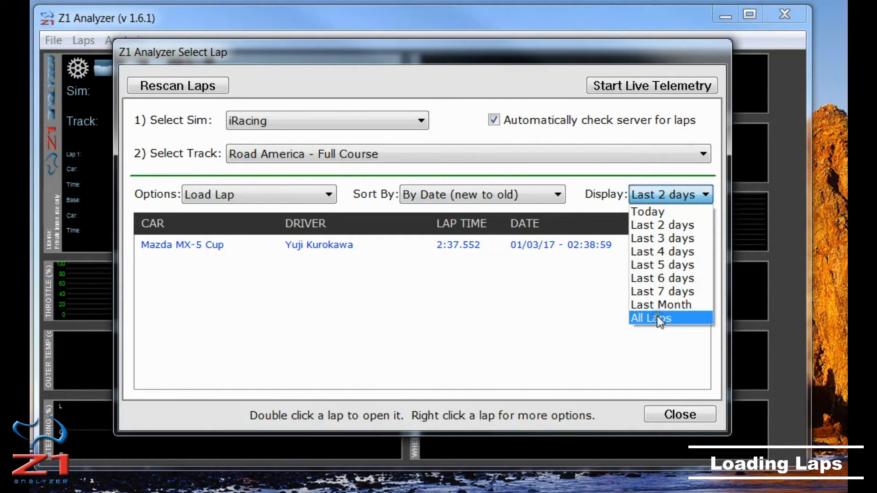
Show laps from all dates and browse the expanded Road America lap list
left_click(651, 318)
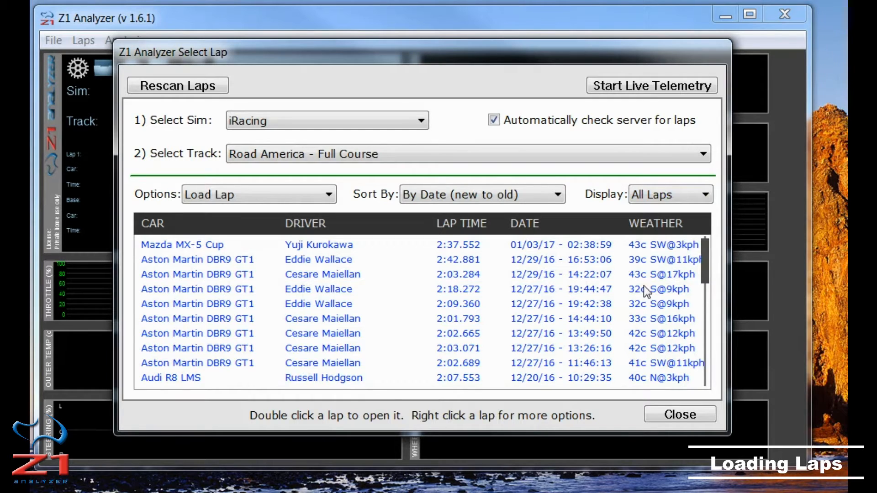
mouse_move(705, 263)
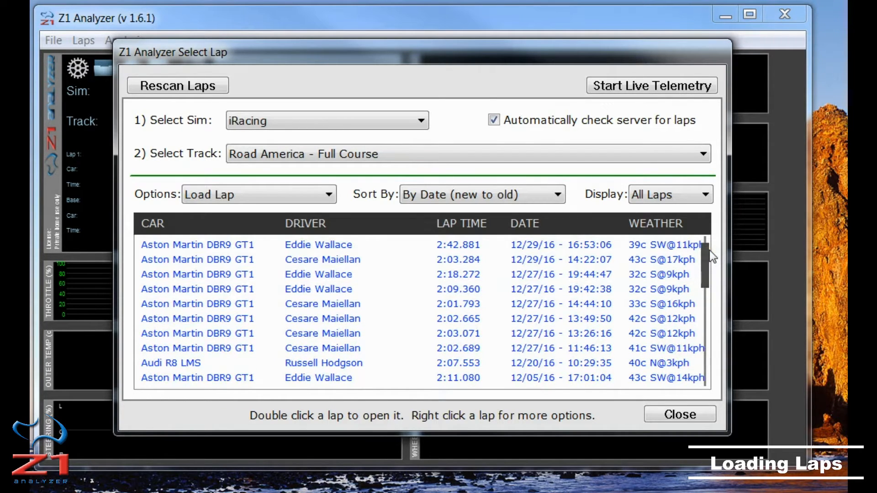
scroll("down", 3)
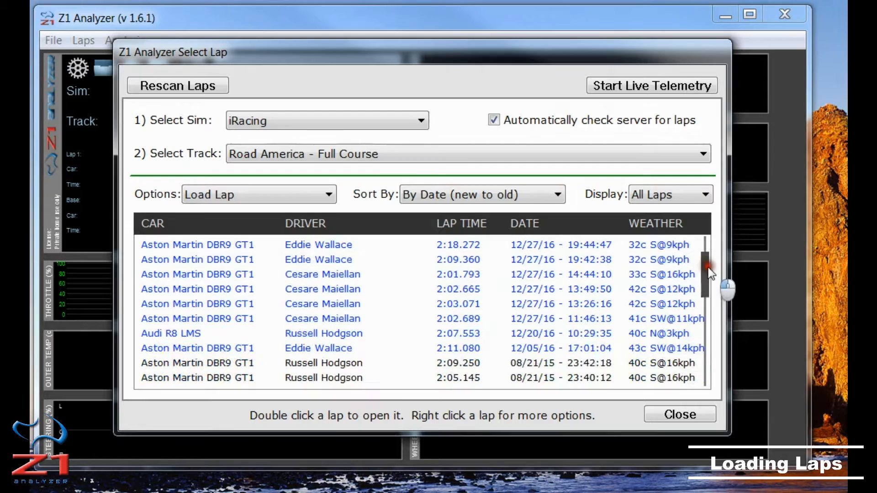
scroll("down", 3)
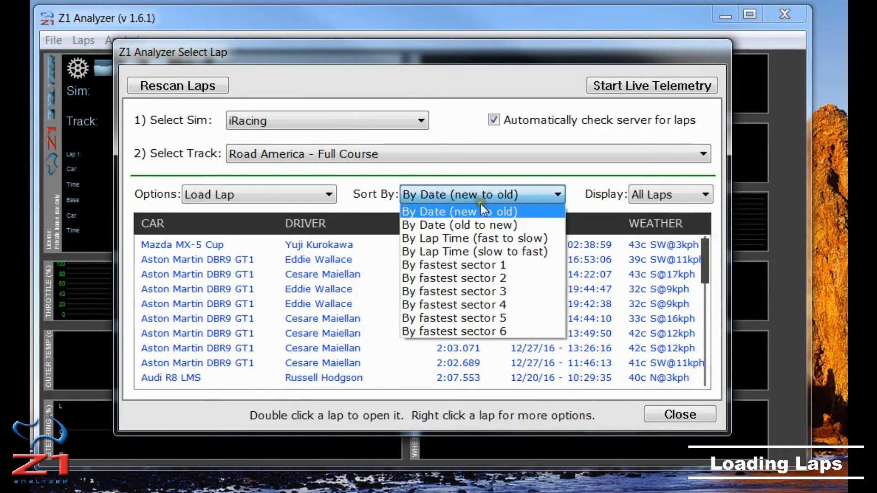
mouse_move(497, 245)
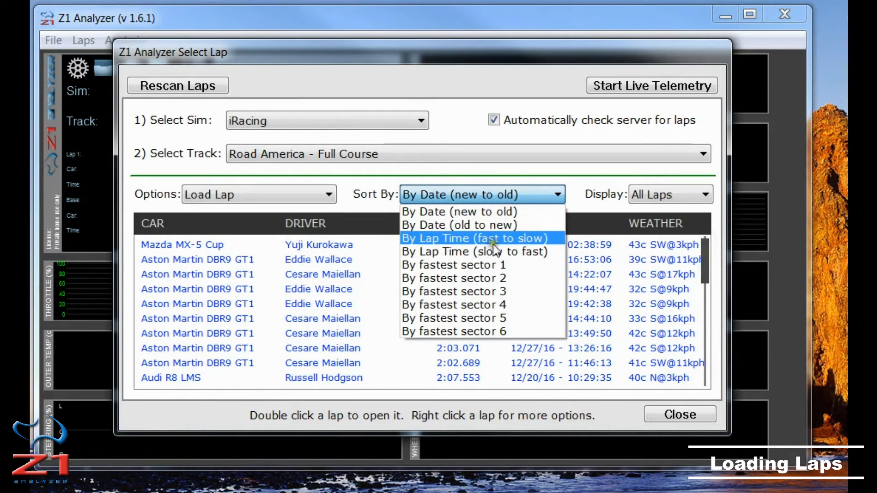
mouse_move(498, 243)
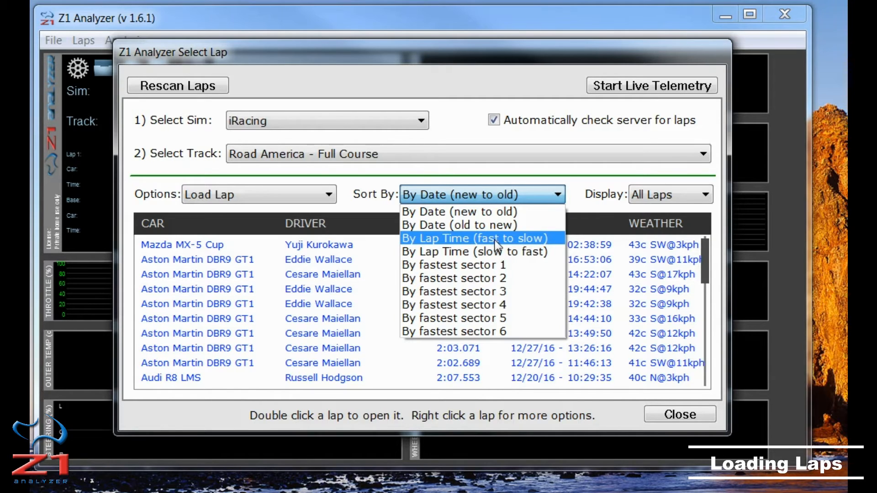
Sort the Road America laps by lap time, fastest to slowest
left_click(474, 238)
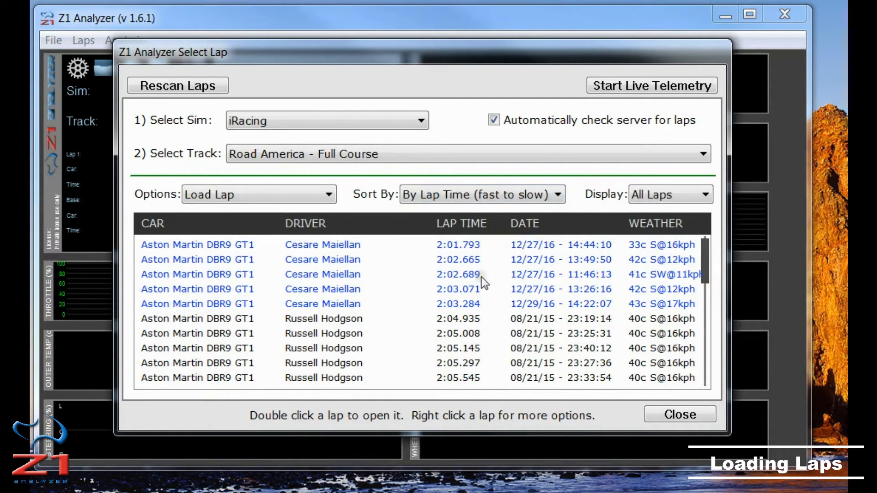
mouse_move(711, 251)
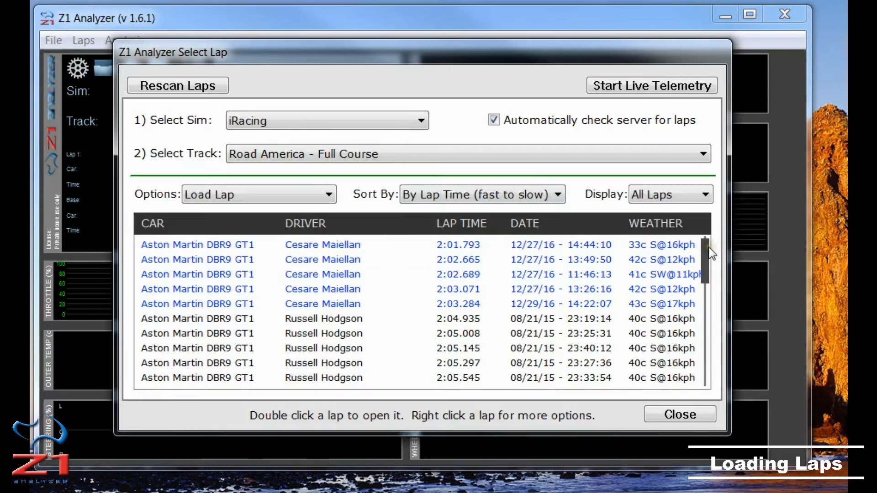
mouse_move(395, 300)
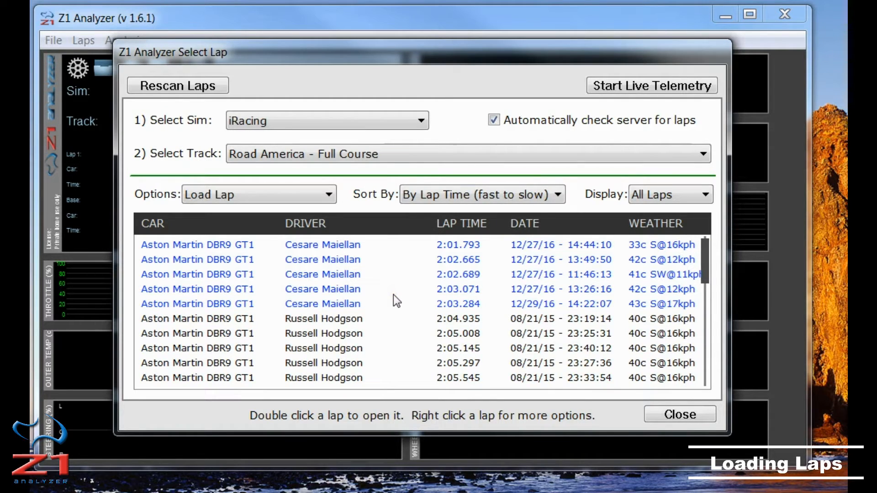
mouse_move(382, 299)
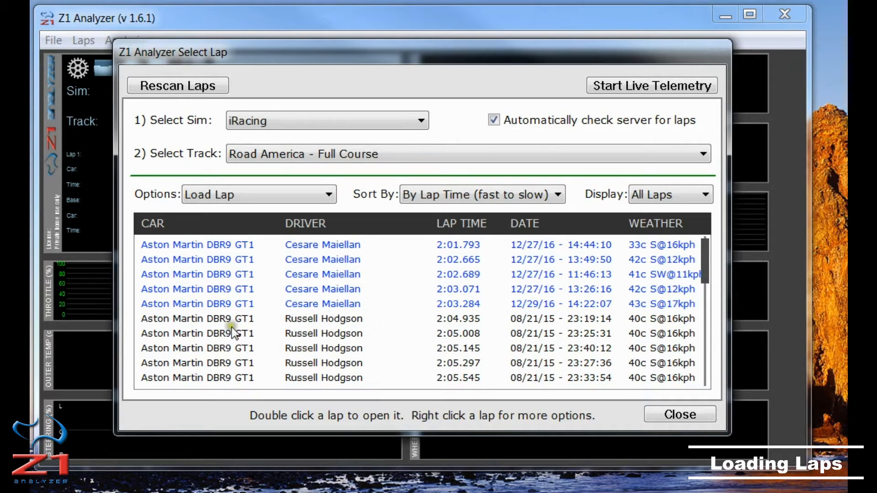
mouse_move(441, 323)
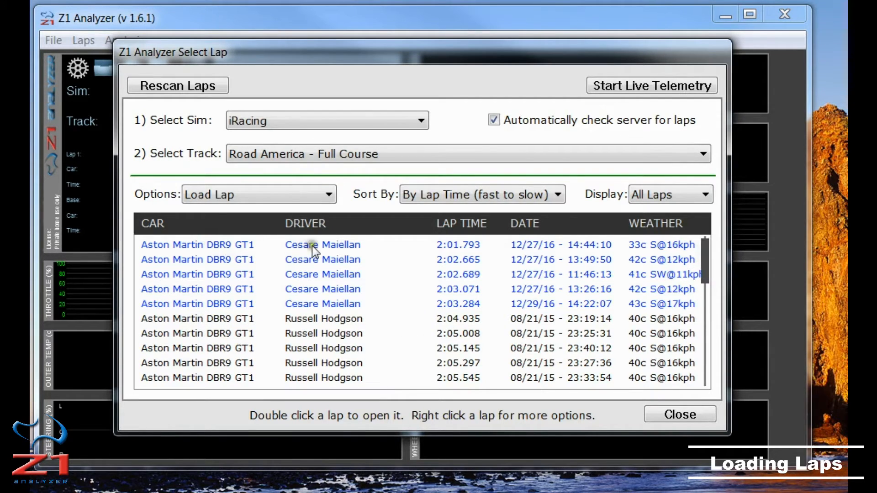
mouse_move(427, 252)
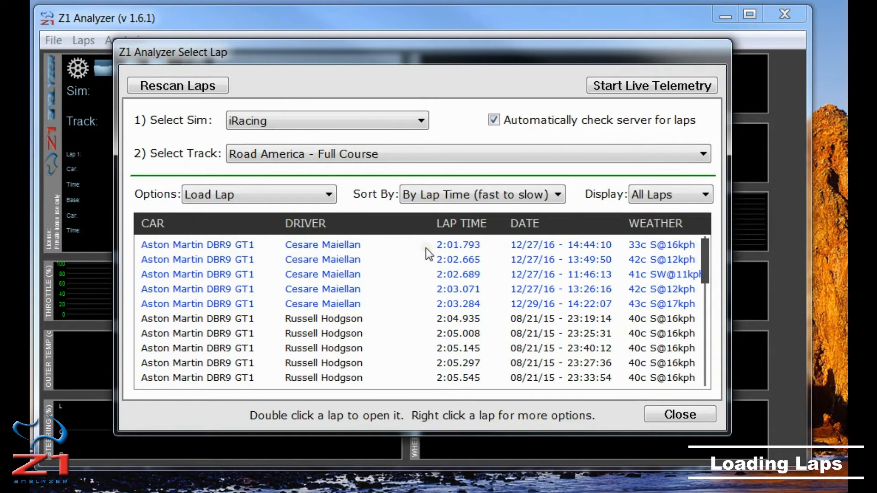
mouse_move(415, 301)
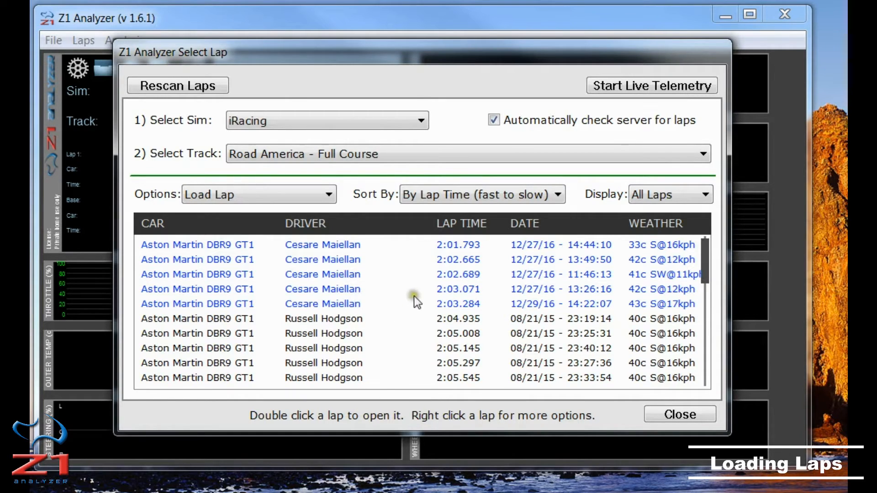
mouse_move(707, 252)
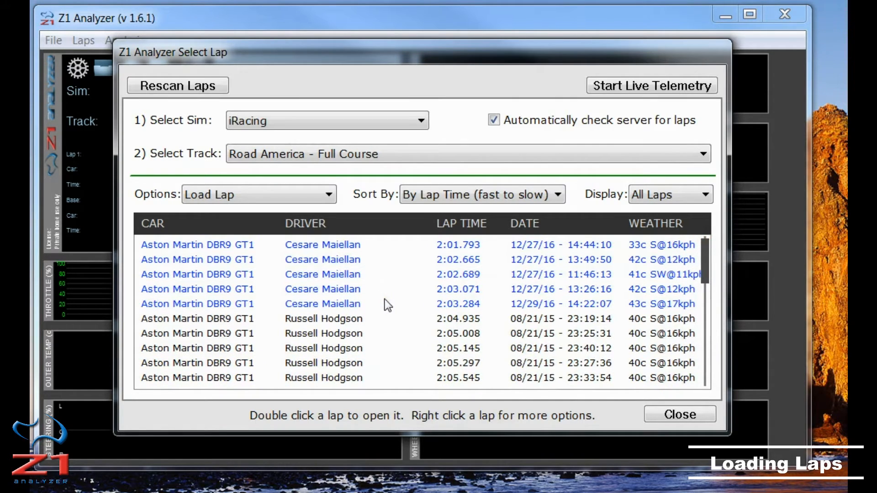
right_click(336, 274)
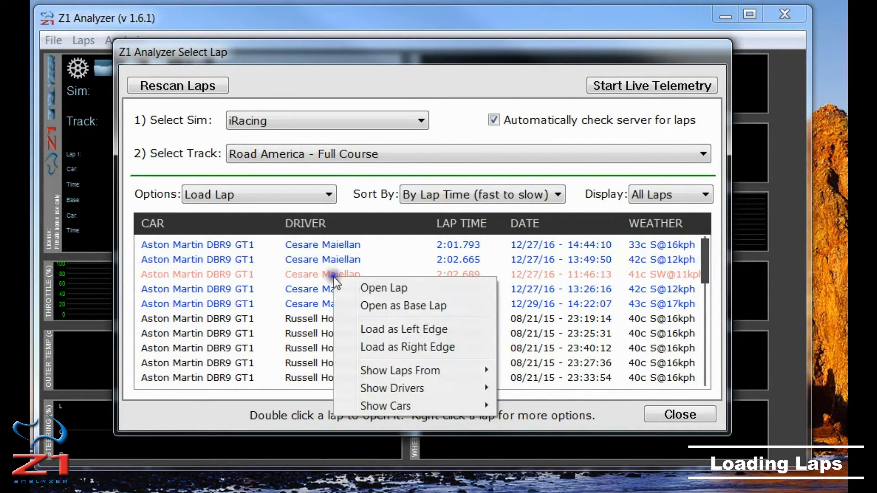
mouse_move(397, 372)
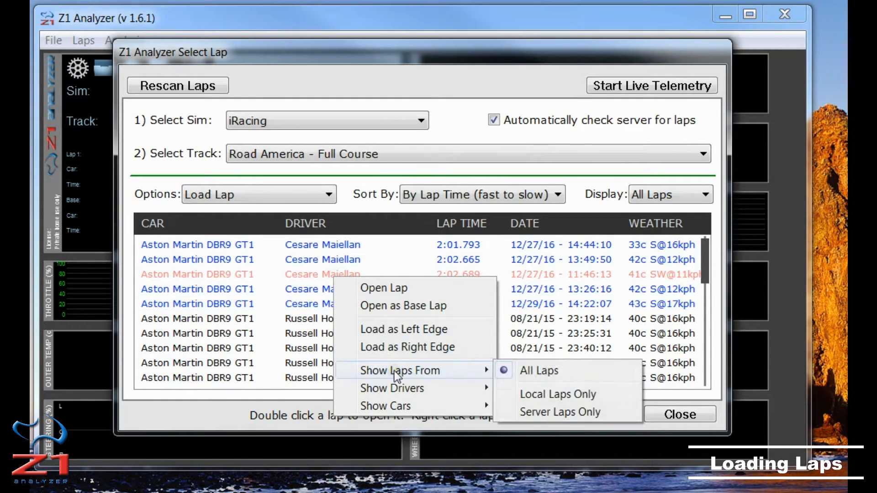
mouse_move(440, 368)
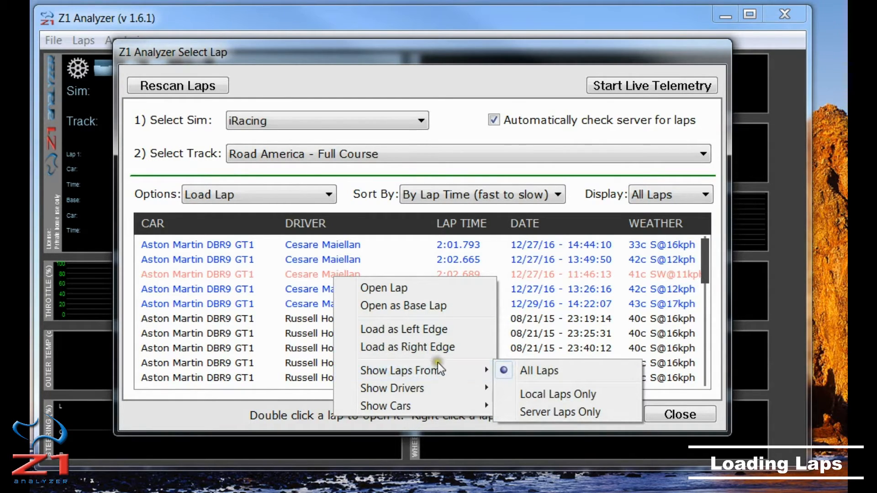
mouse_move(545, 379)
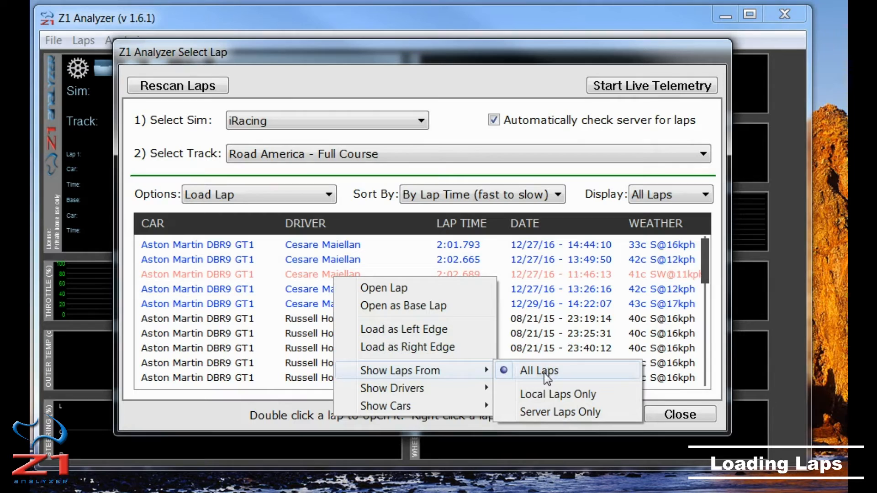
left_click(539, 371)
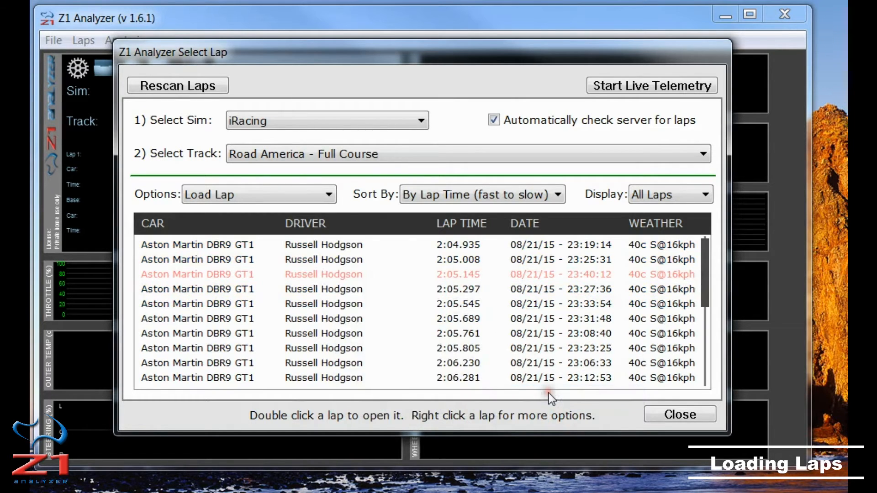
mouse_move(395, 321)
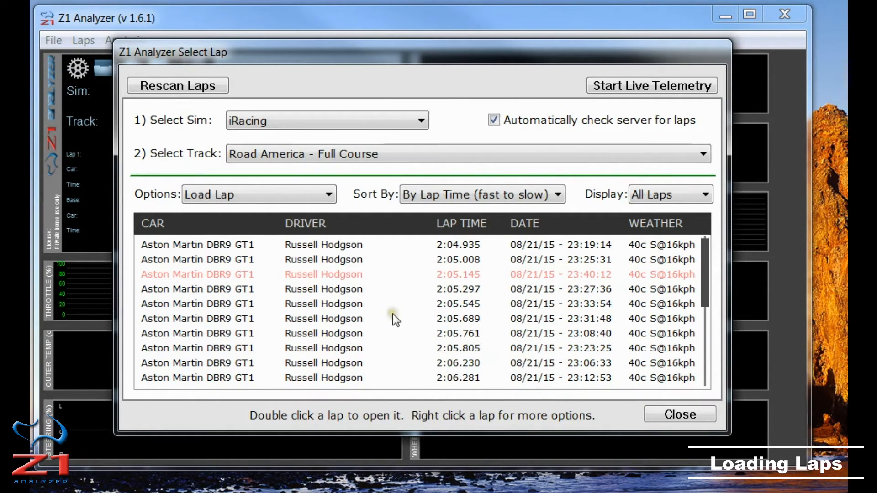
right_click(348, 289)
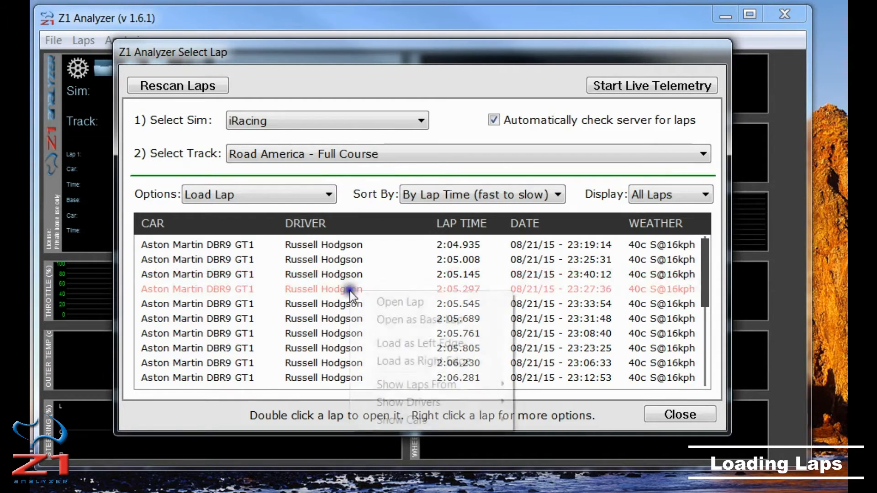
mouse_move(416, 385)
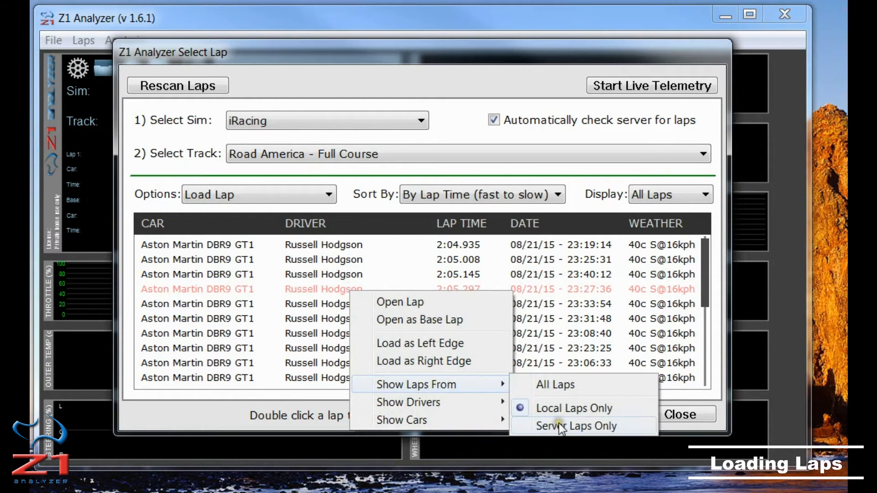
left_click(580, 425)
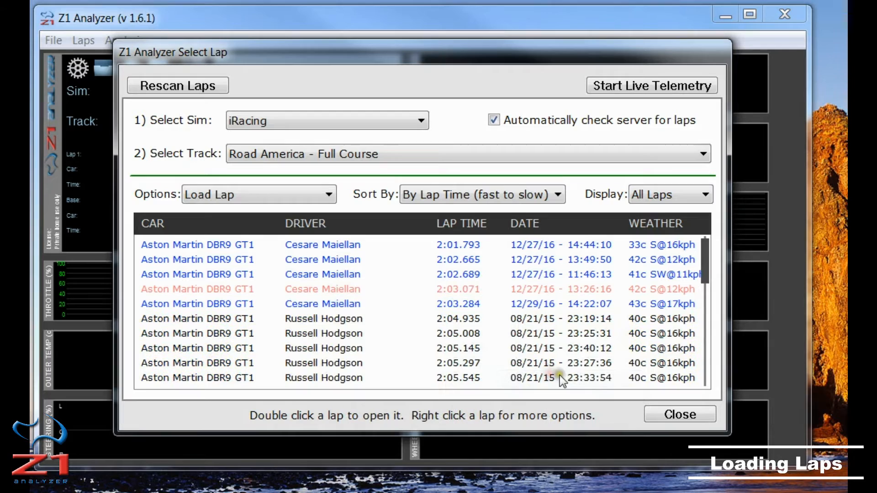
right_click(310, 245)
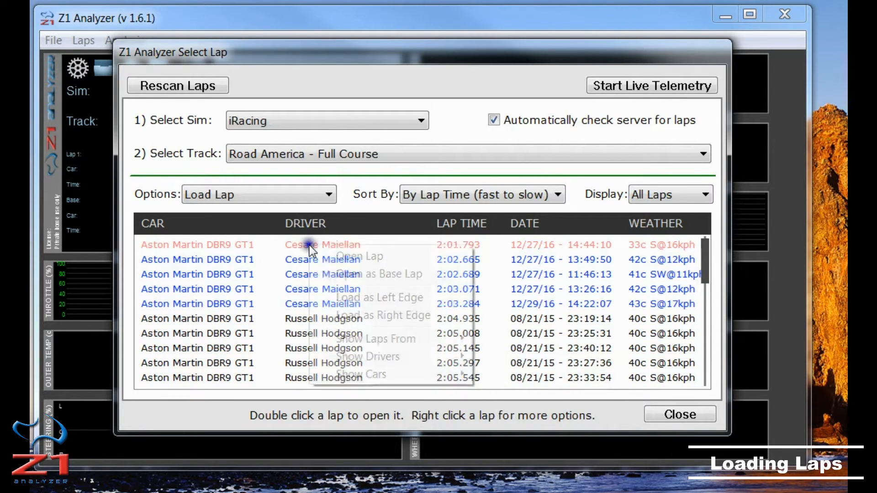
mouse_move(389, 361)
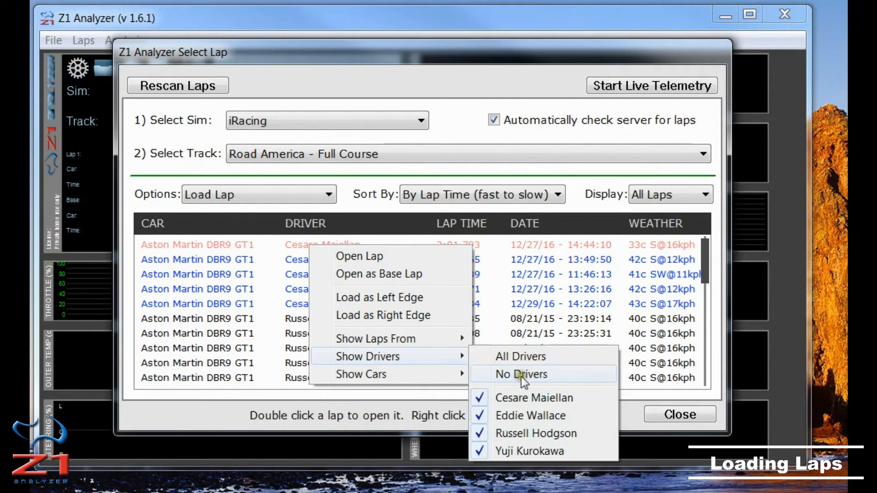
mouse_move(516, 383)
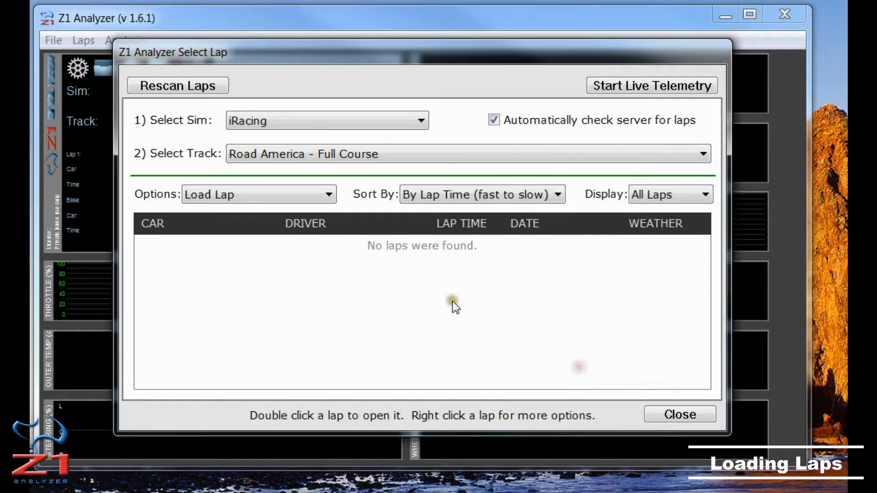
right_click(451, 299)
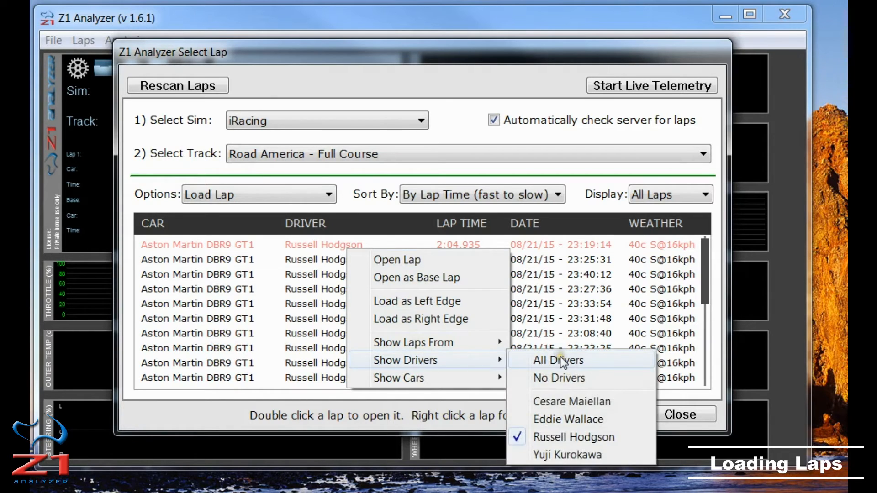
left_click(558, 361)
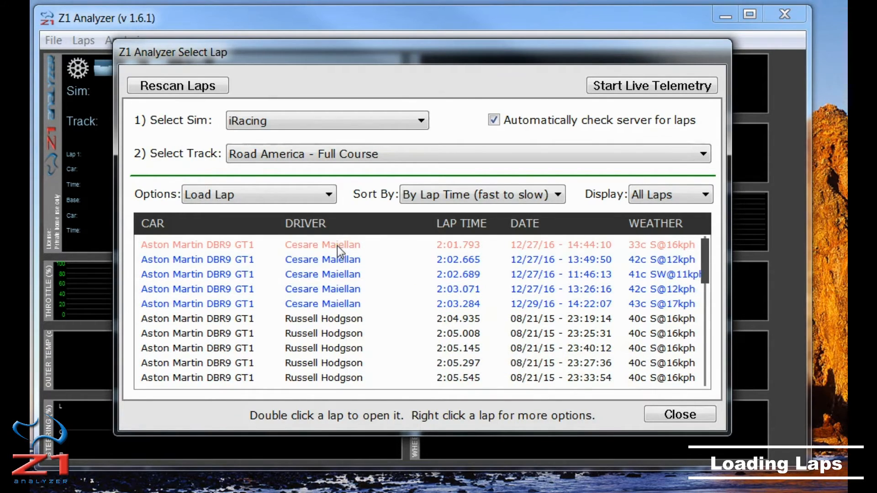
right_click(341, 251)
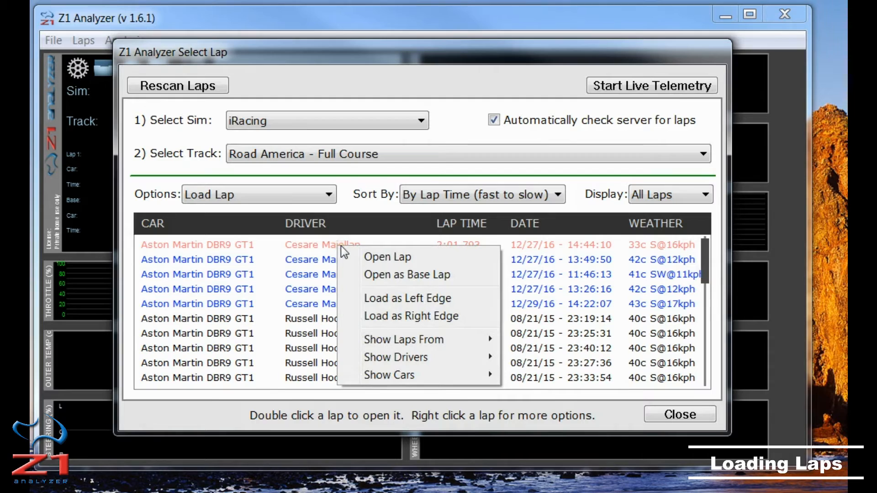
mouse_move(426, 302)
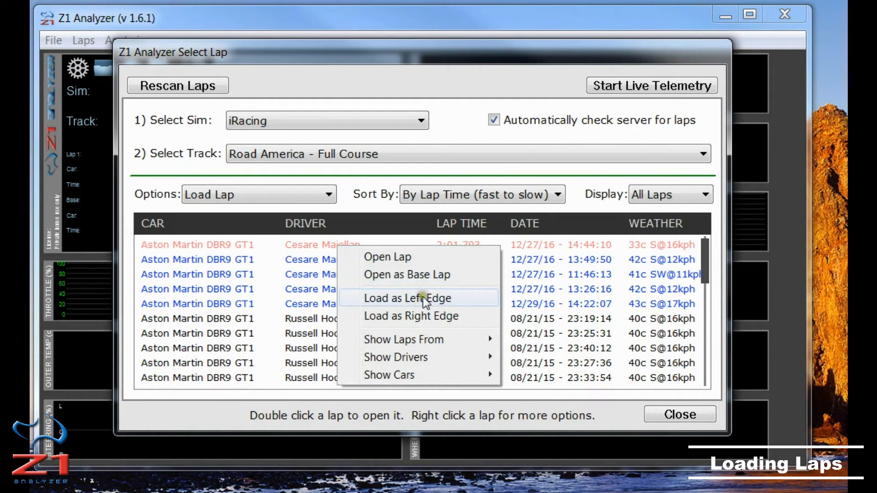
mouse_move(407, 380)
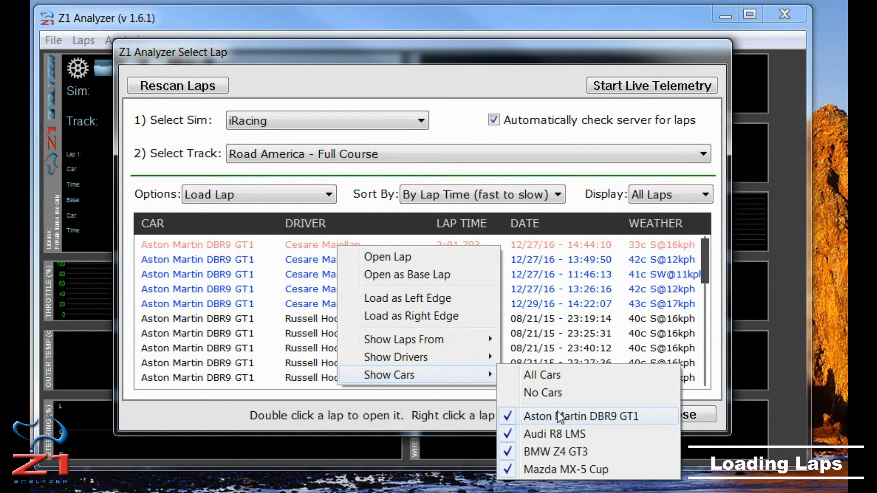
mouse_move(544, 399)
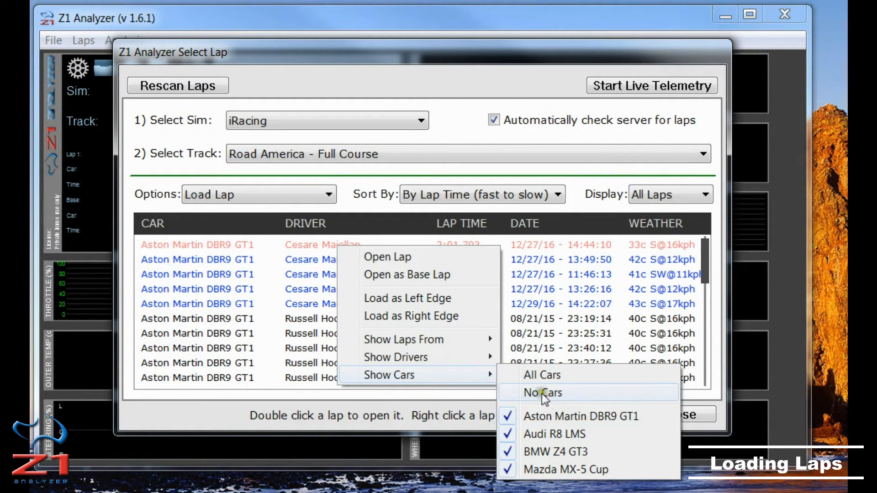
left_click(541, 393)
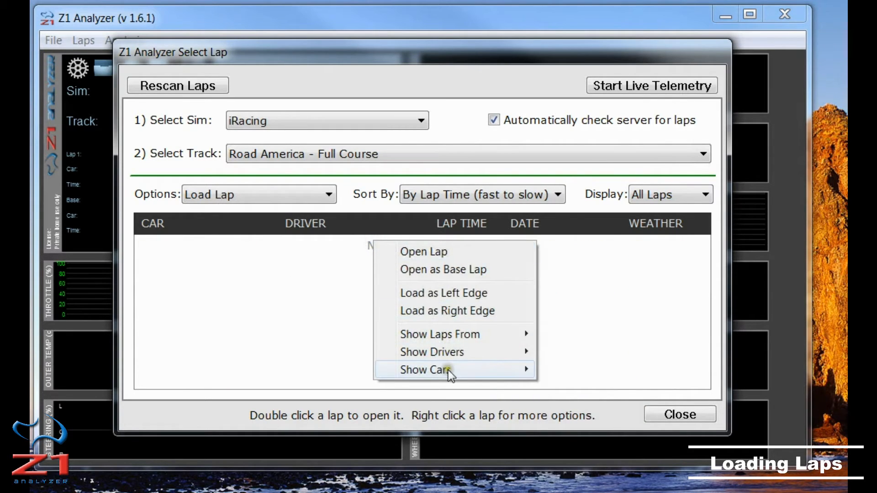
mouse_move(448, 369)
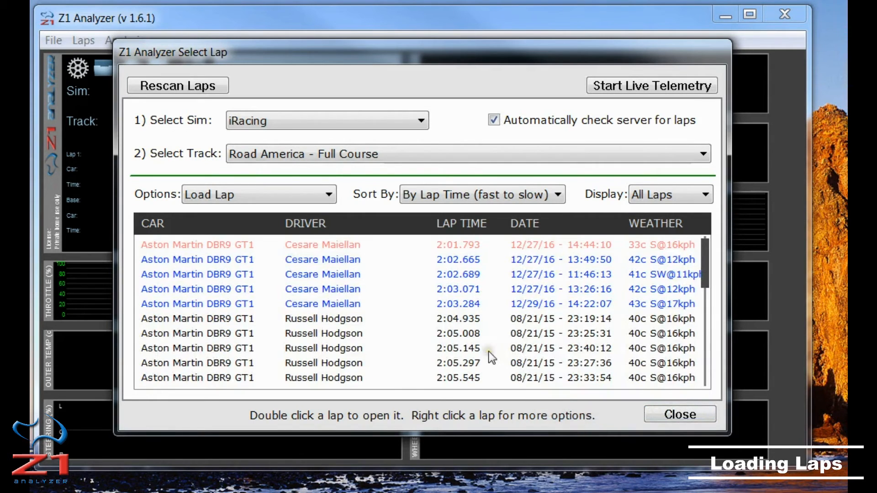
mouse_move(484, 307)
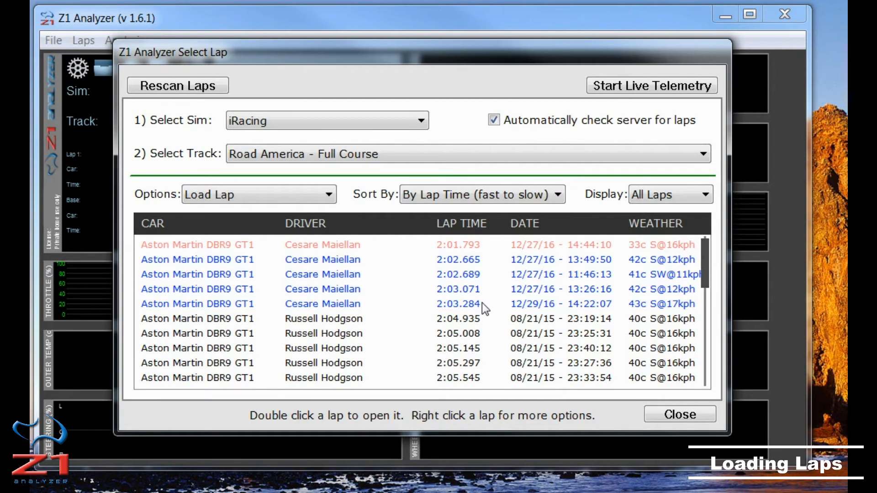
mouse_move(366, 331)
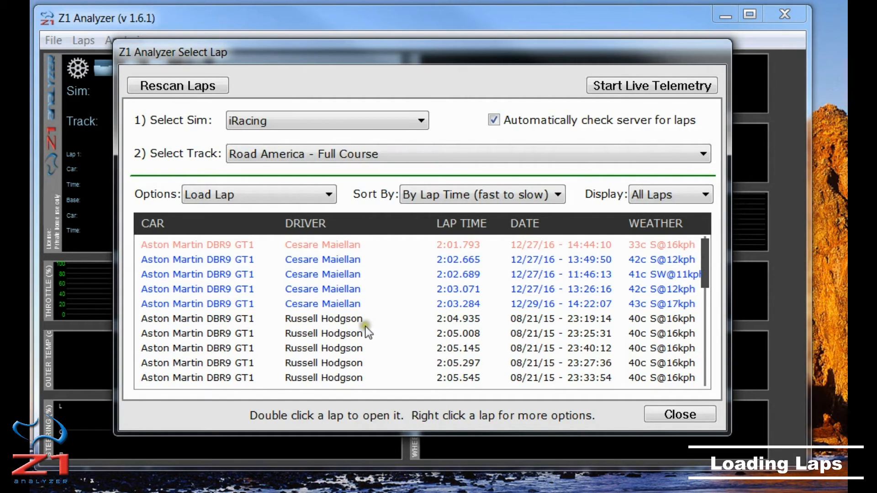
mouse_move(324, 322)
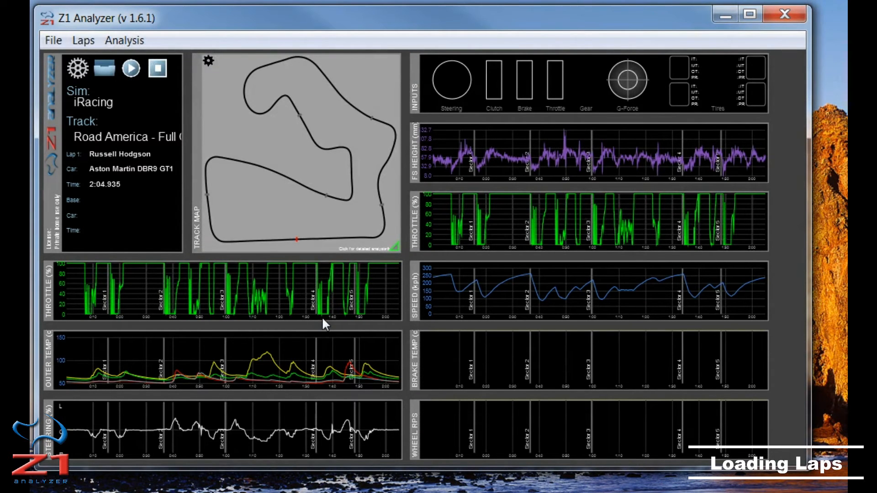
mouse_move(105, 73)
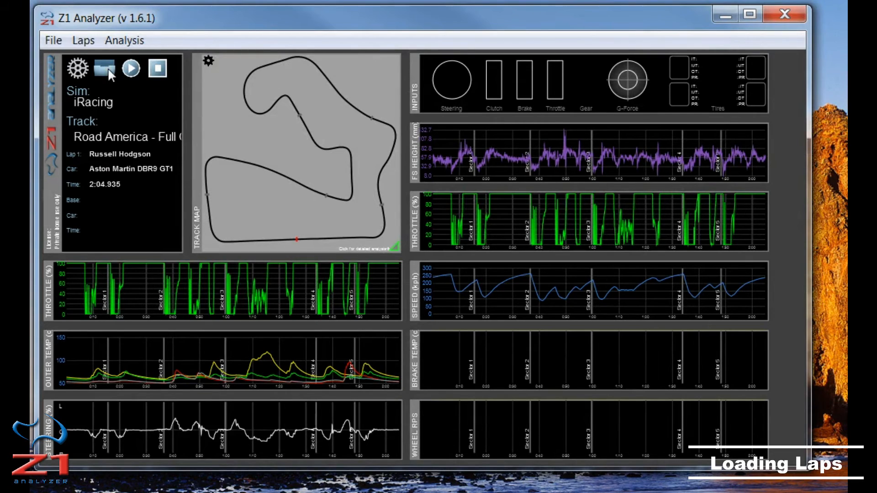
left_click(103, 68)
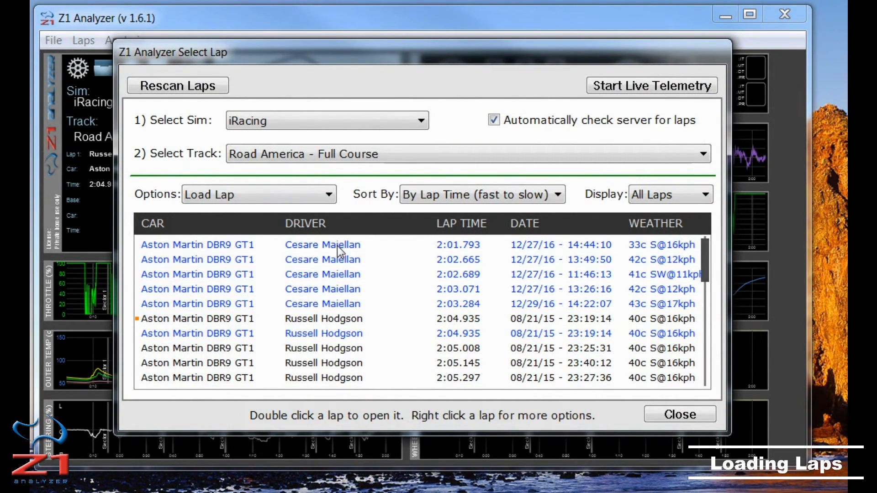
right_click(336, 245)
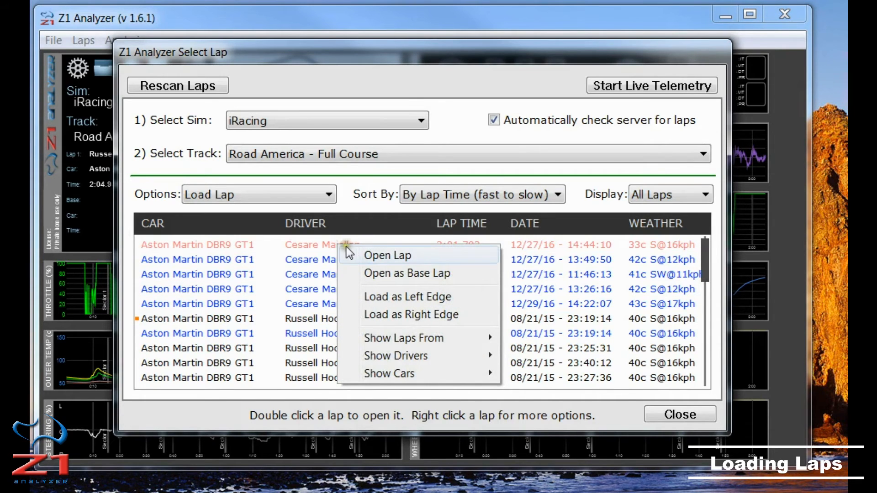
mouse_move(397, 278)
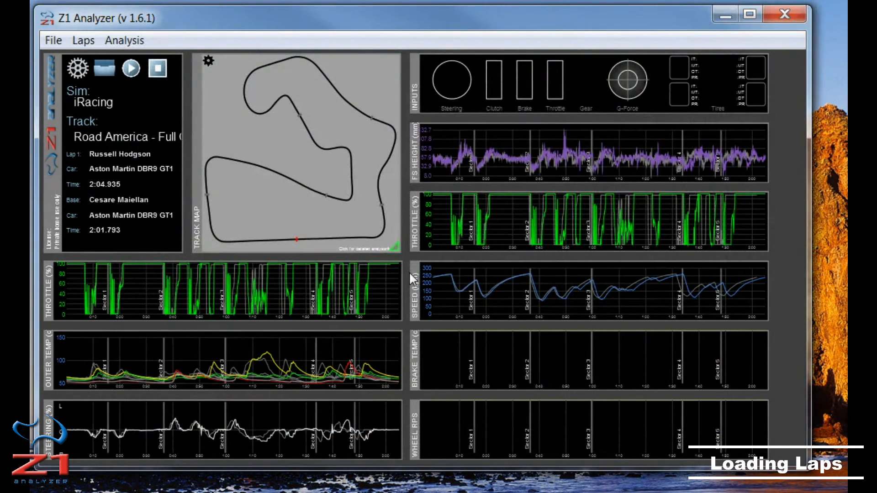
mouse_move(283, 298)
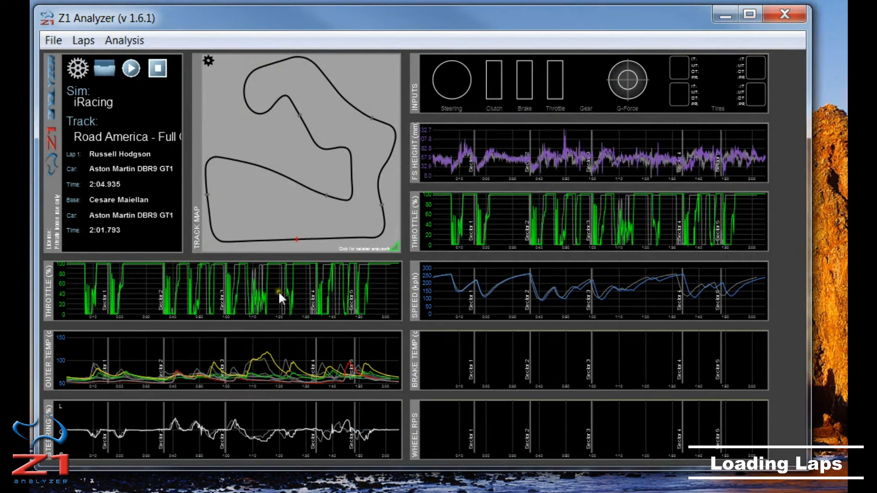
mouse_move(215, 260)
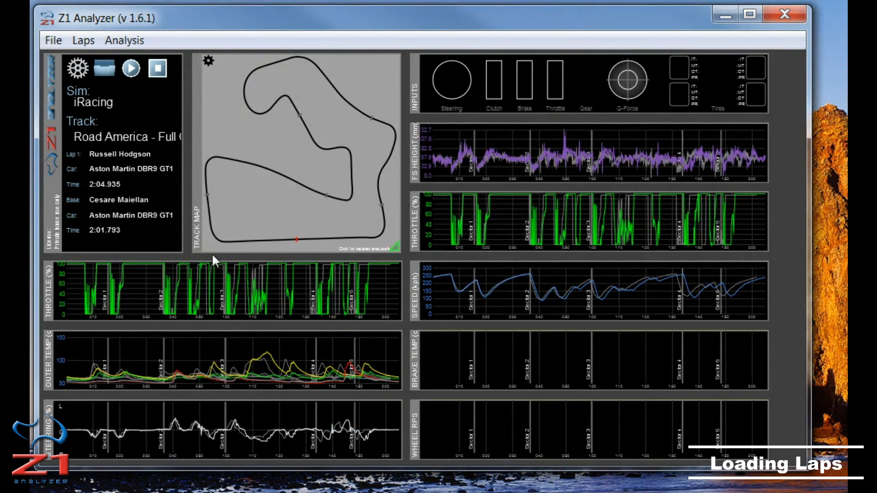
mouse_move(177, 234)
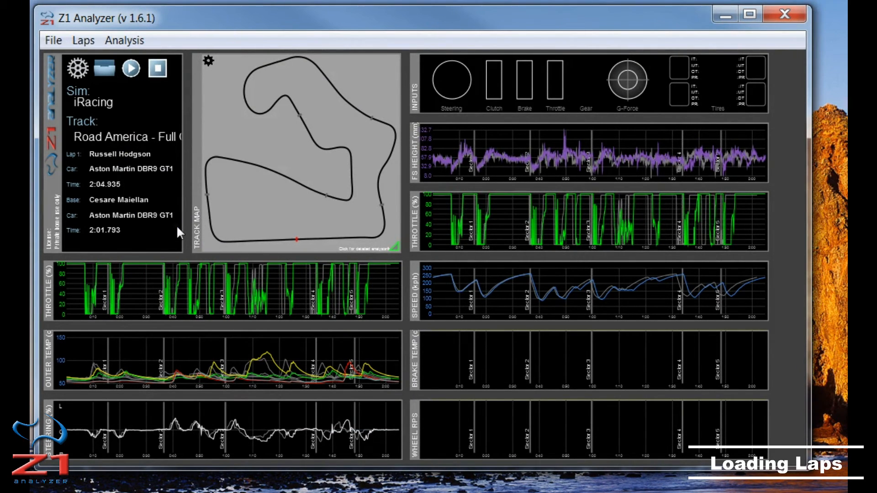